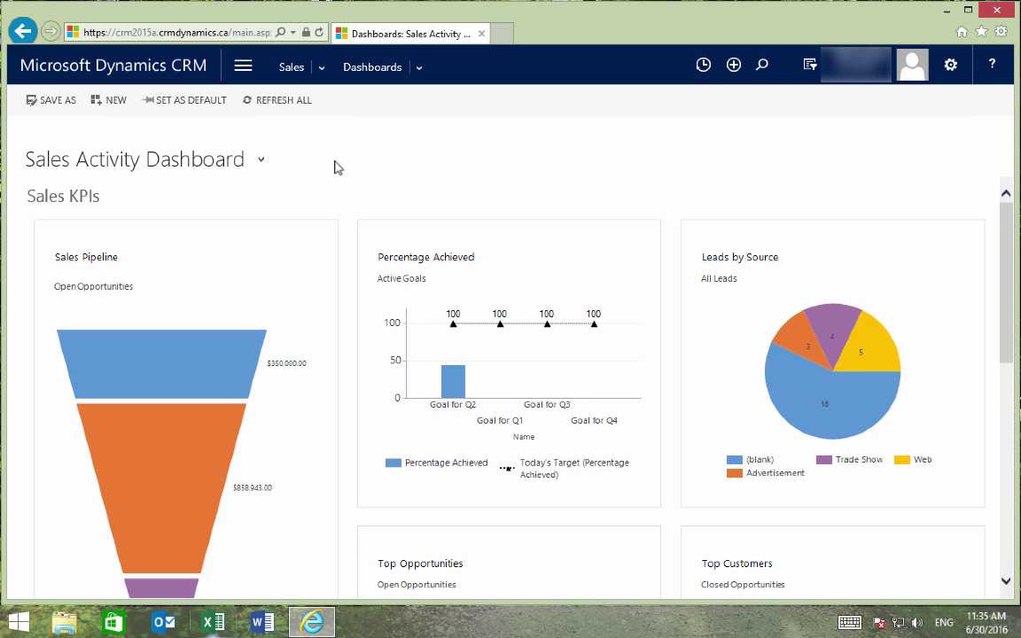
pyautogui.moveTo(241, 66)
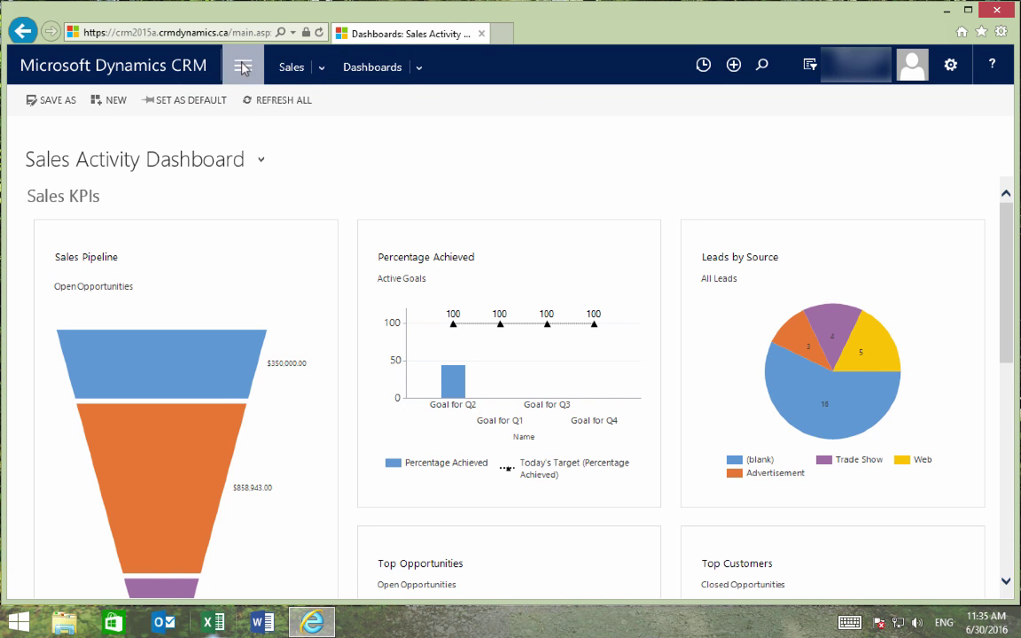
# Step: Navigate to Settings > Data Management and show the Duplicate Detection Rules list
pyautogui.click(241, 64)
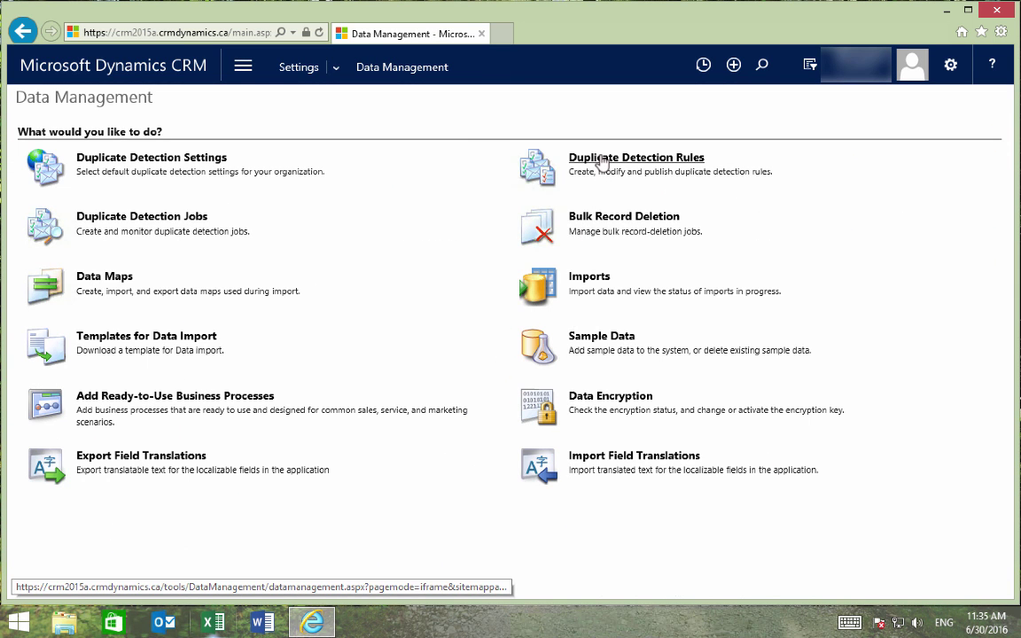
pyautogui.click(636, 156)
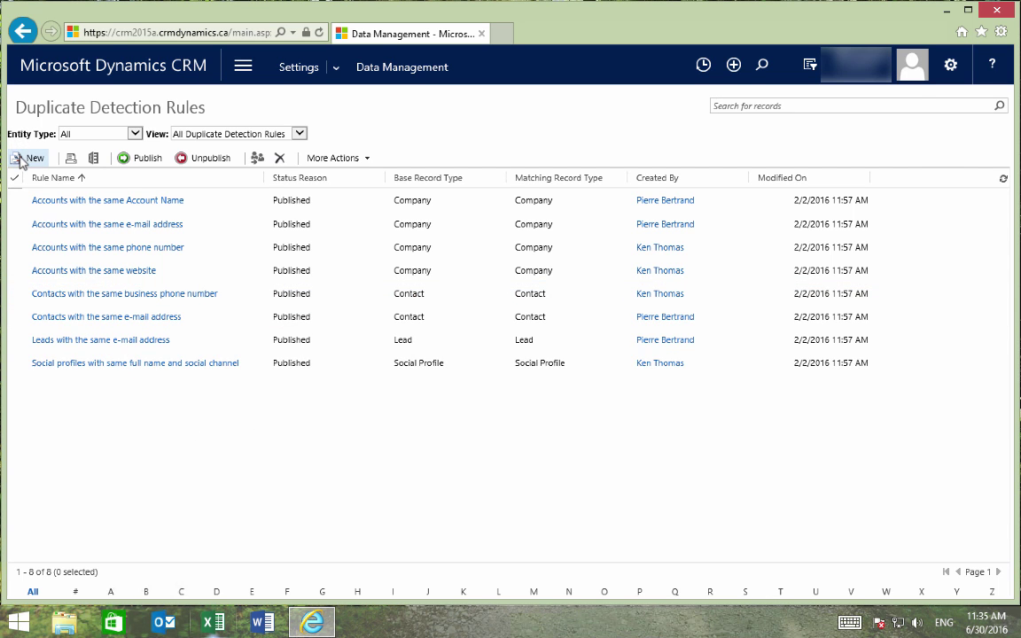
# Step: Create a rule named 'Contacts with the same first and last name' with a description of detecting matching First and Last Name values
pyautogui.click(28, 158)
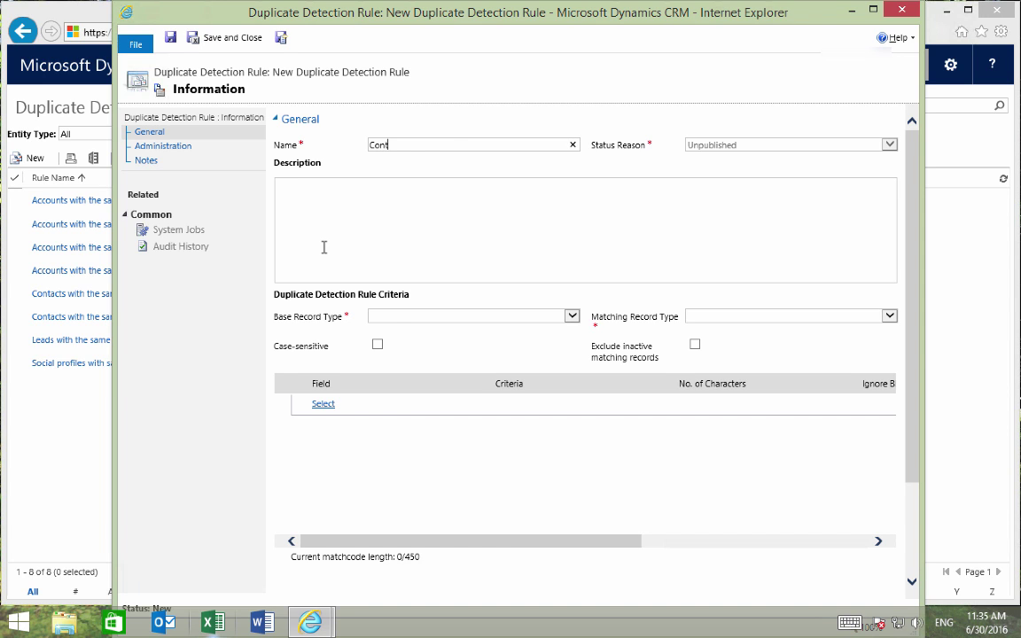
pyautogui.write('Contacts with the same first and last name')
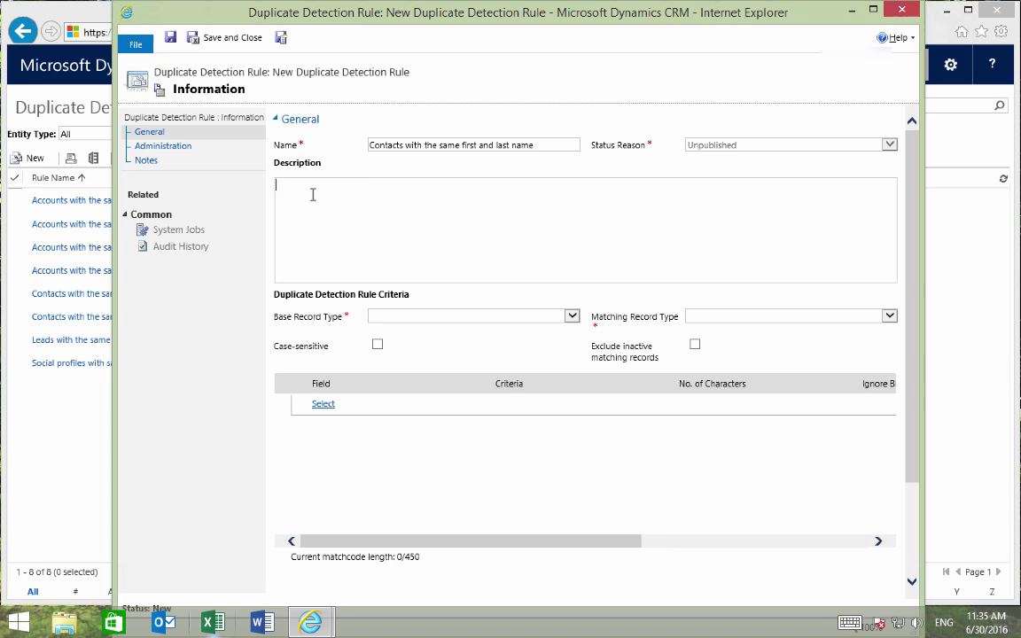
pyautogui.write('Detects contact records that have the same')
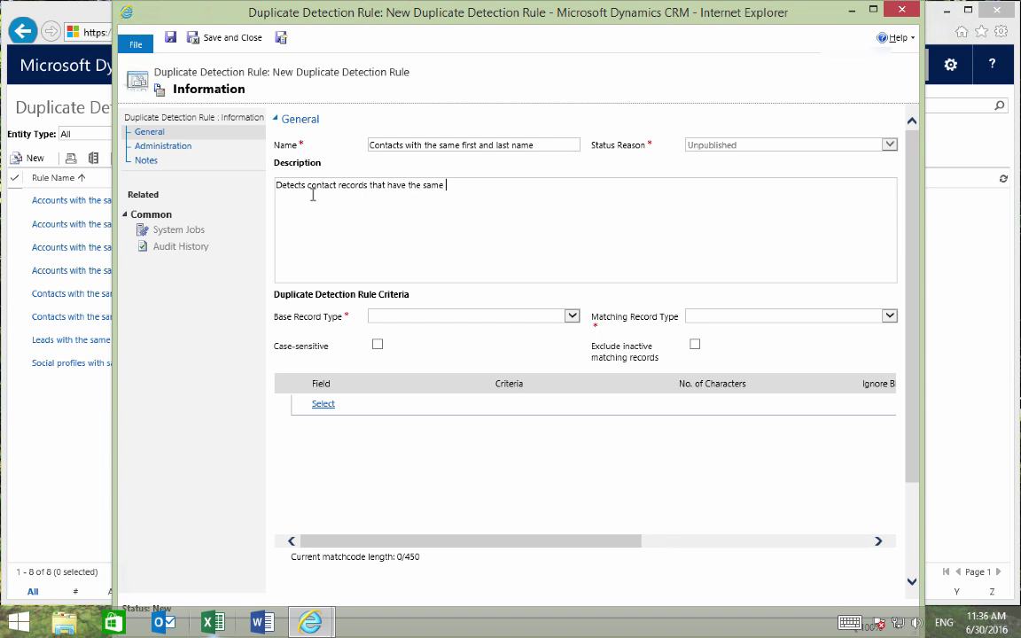
pyautogui.write('values in the First Name and Last Name fields')
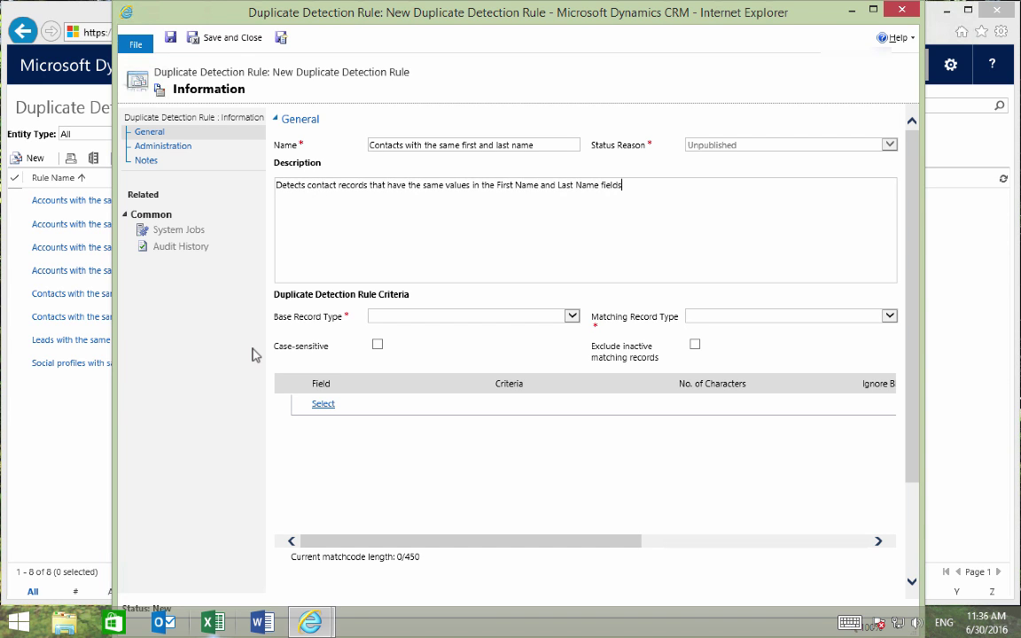
pyautogui.moveTo(285, 386)
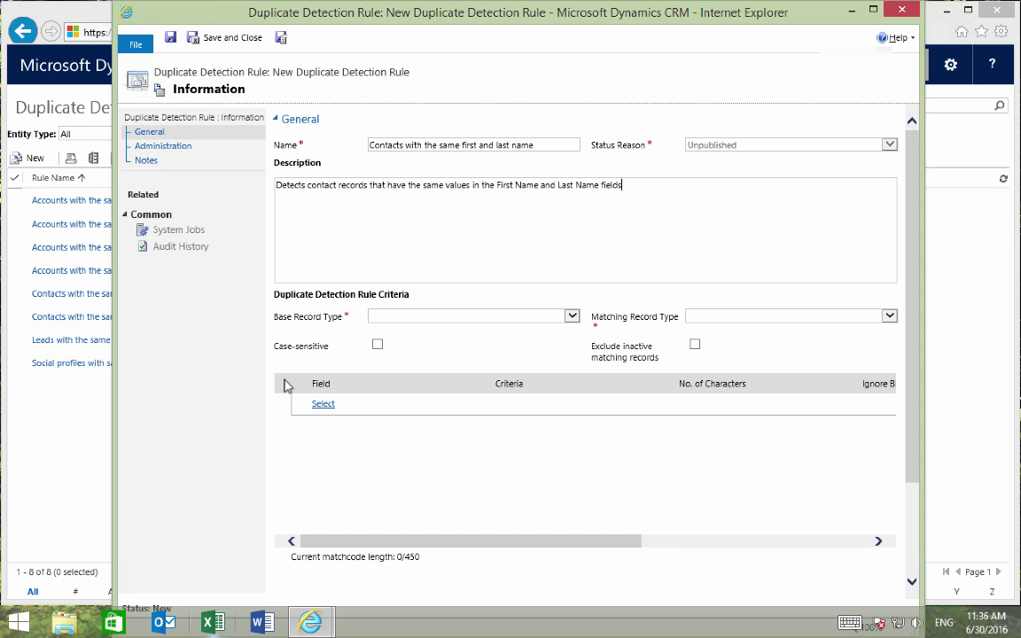
# Step: Set the Base Record Type to Contact so the Matching Record Type also becomes Contact
pyautogui.click(571, 316)
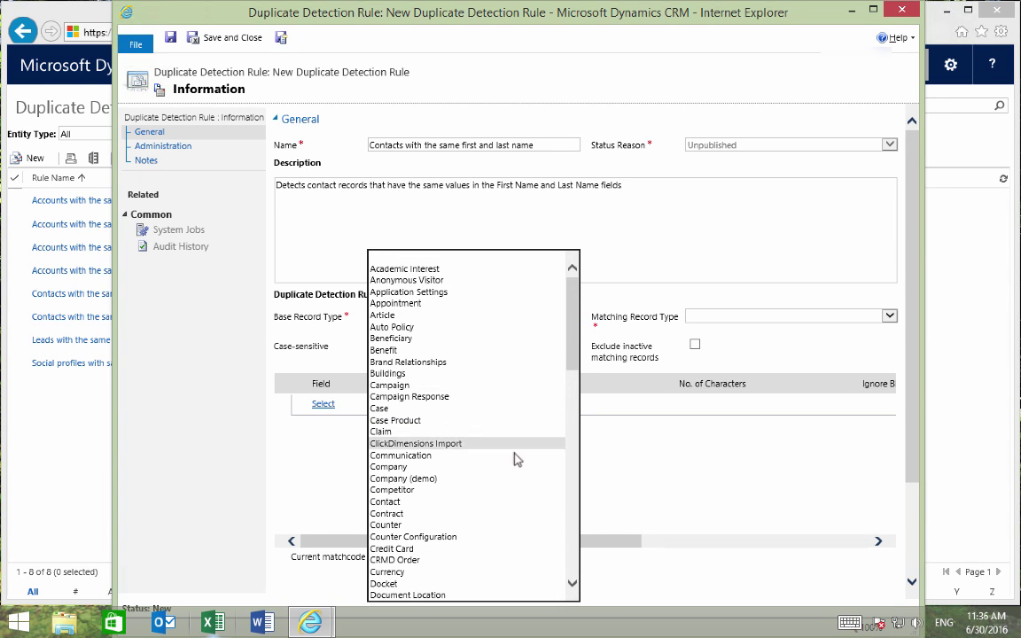
pyautogui.click(384, 502)
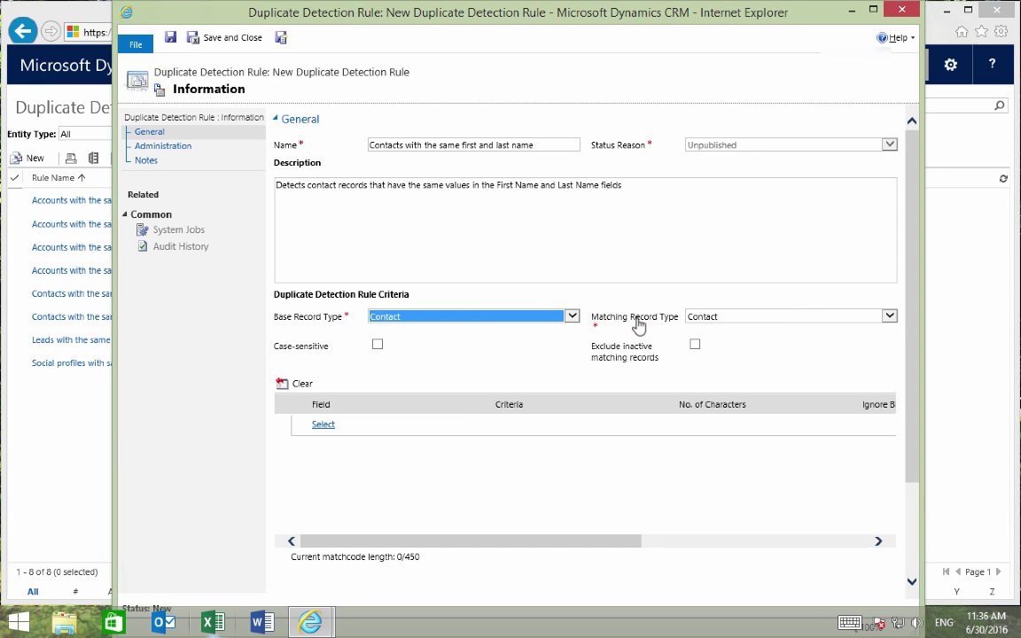
pyautogui.moveTo(645, 255)
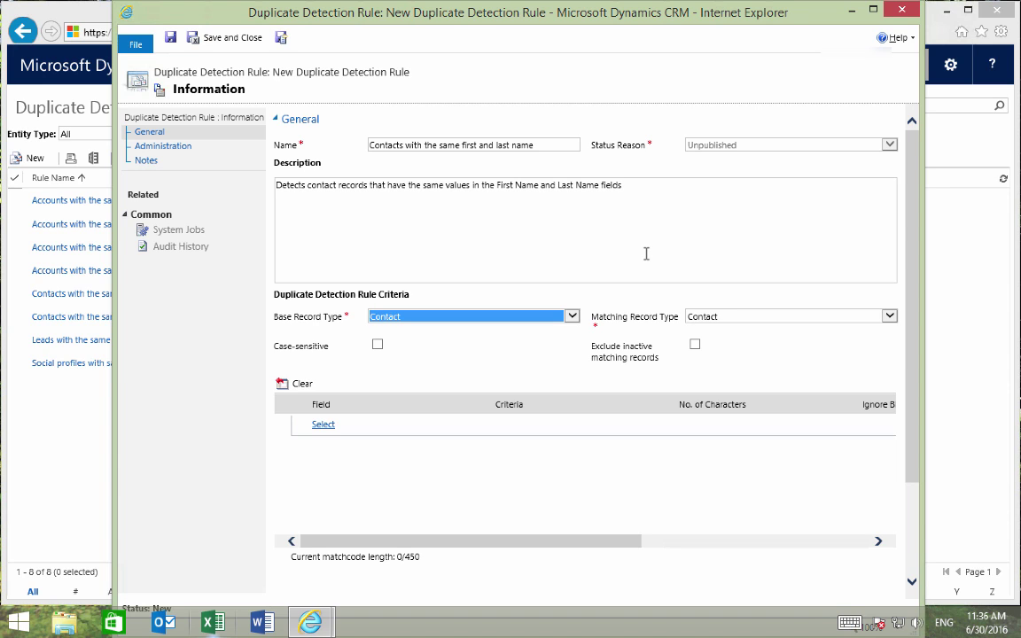
pyautogui.moveTo(725, 323)
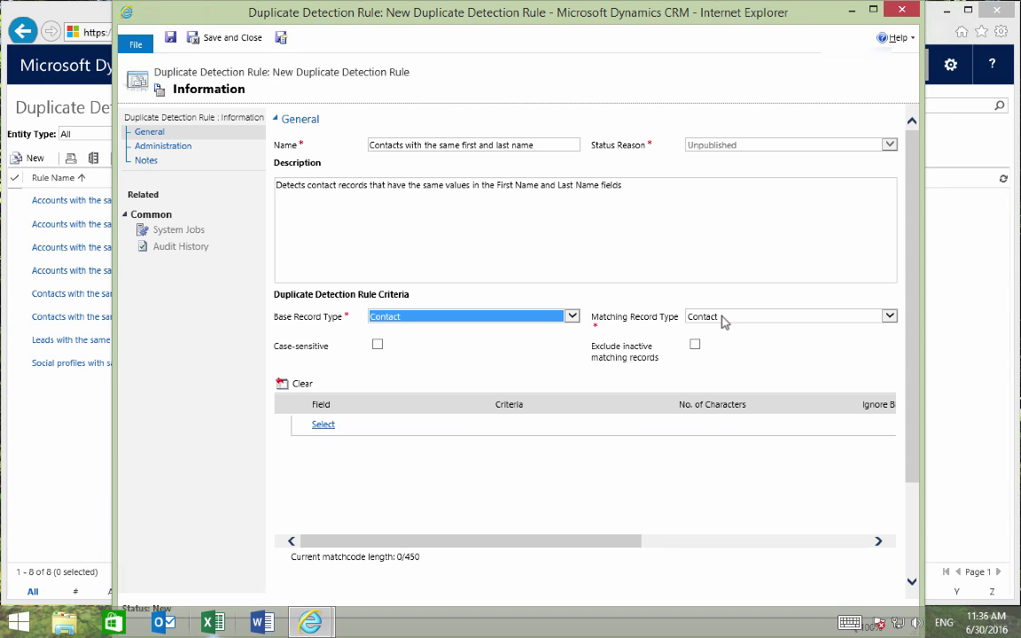
pyautogui.scroll(-3)
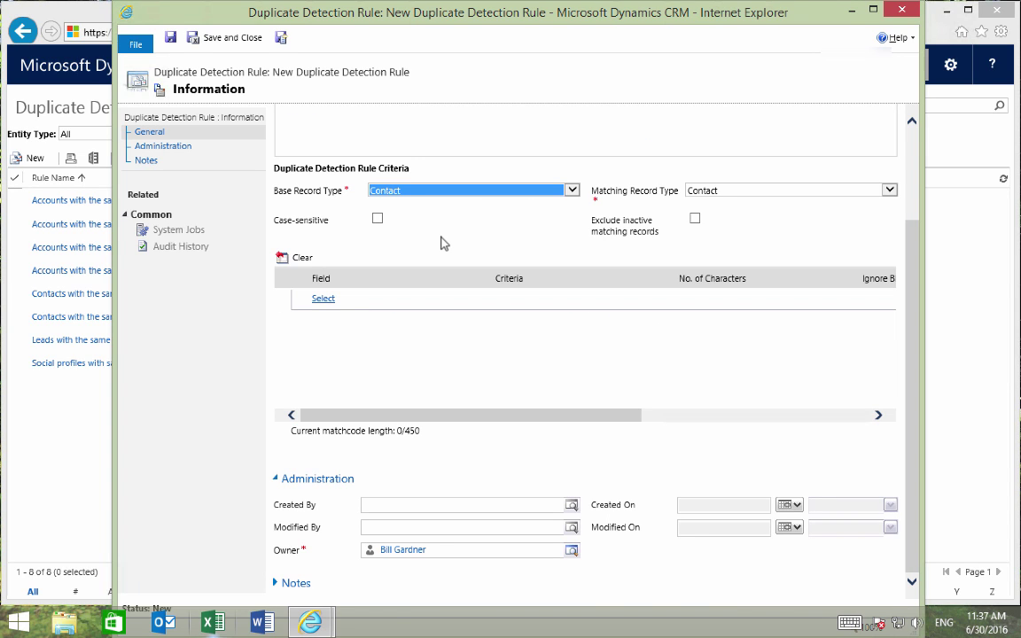
# Step: Add First Name and Last Name as Exact Match criteria with Ignore Blank Values ticked
pyautogui.click(322, 298)
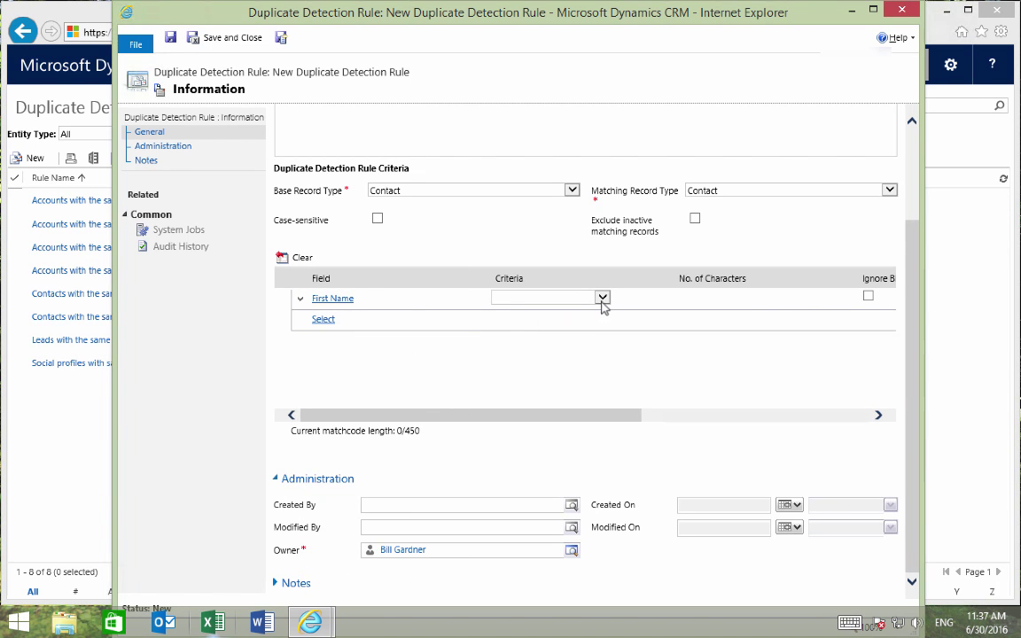
pyautogui.click(602, 298)
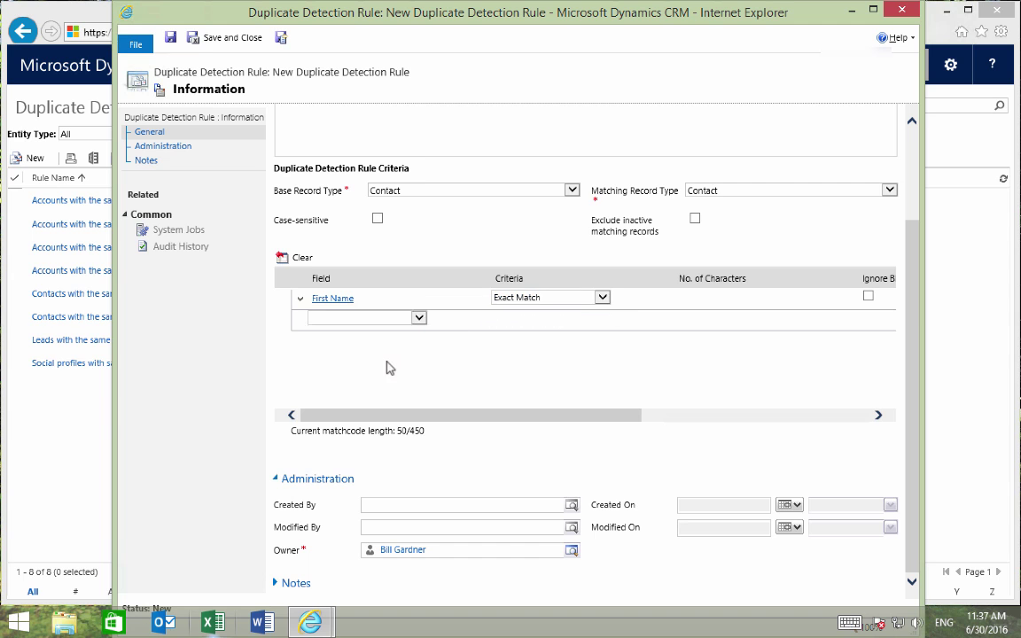
pyautogui.click(362, 317)
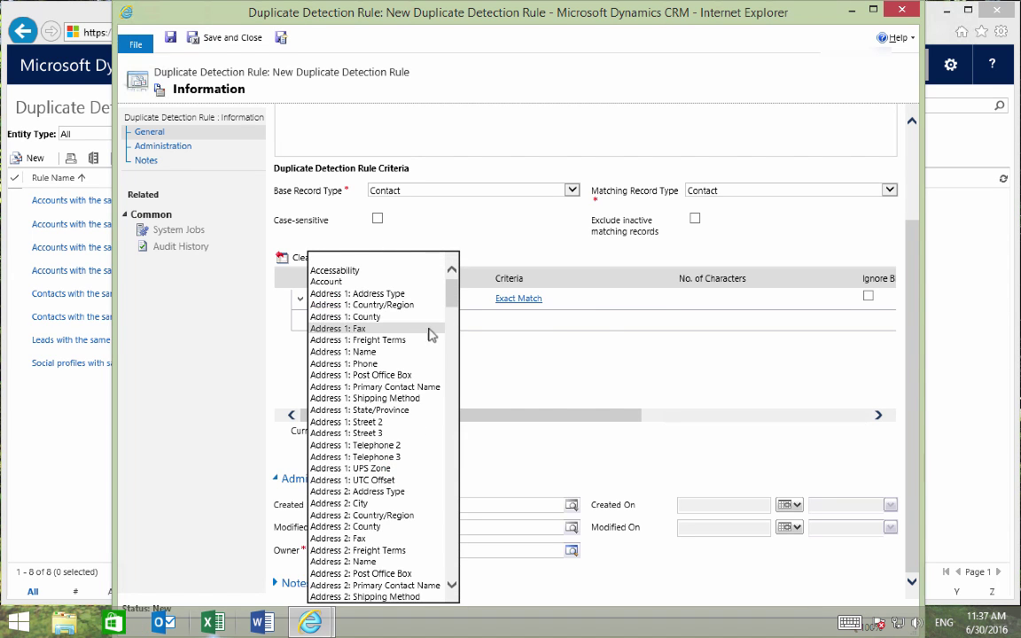
pyautogui.scroll(-3)
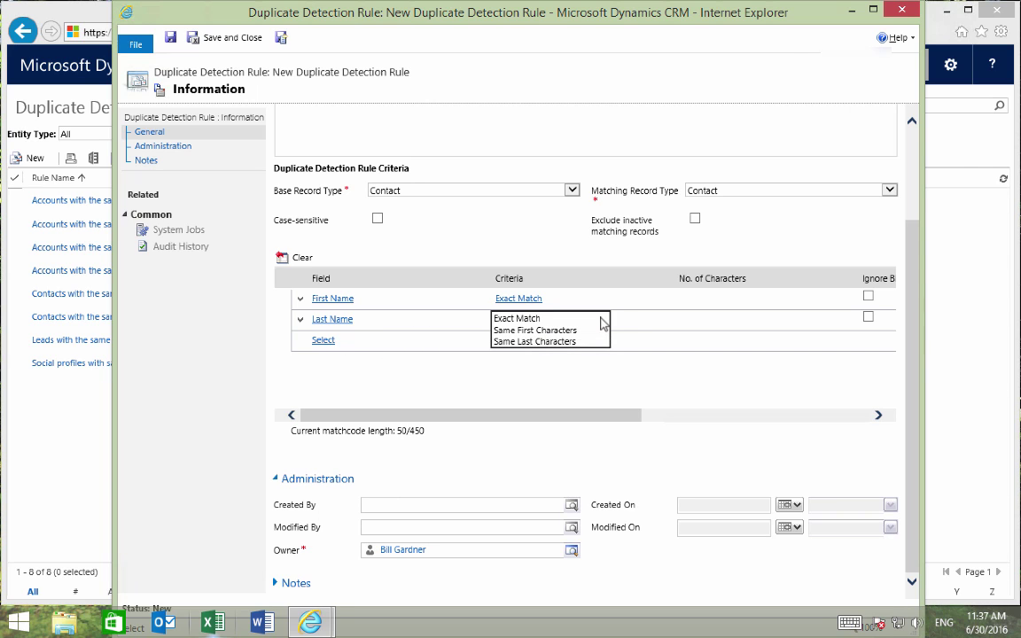
pyautogui.click(517, 319)
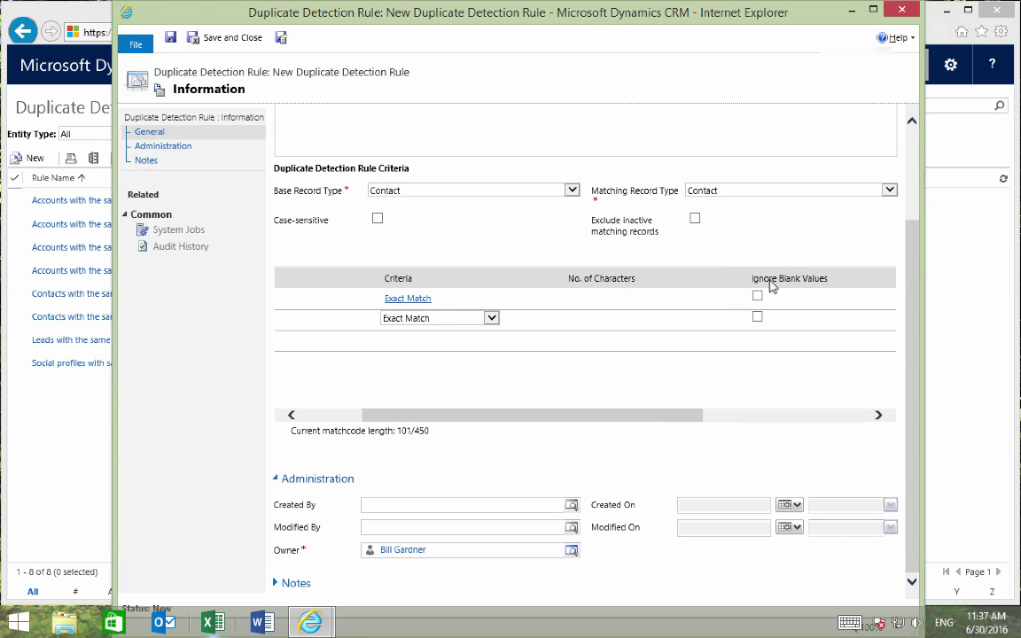
pyautogui.moveTo(758, 298)
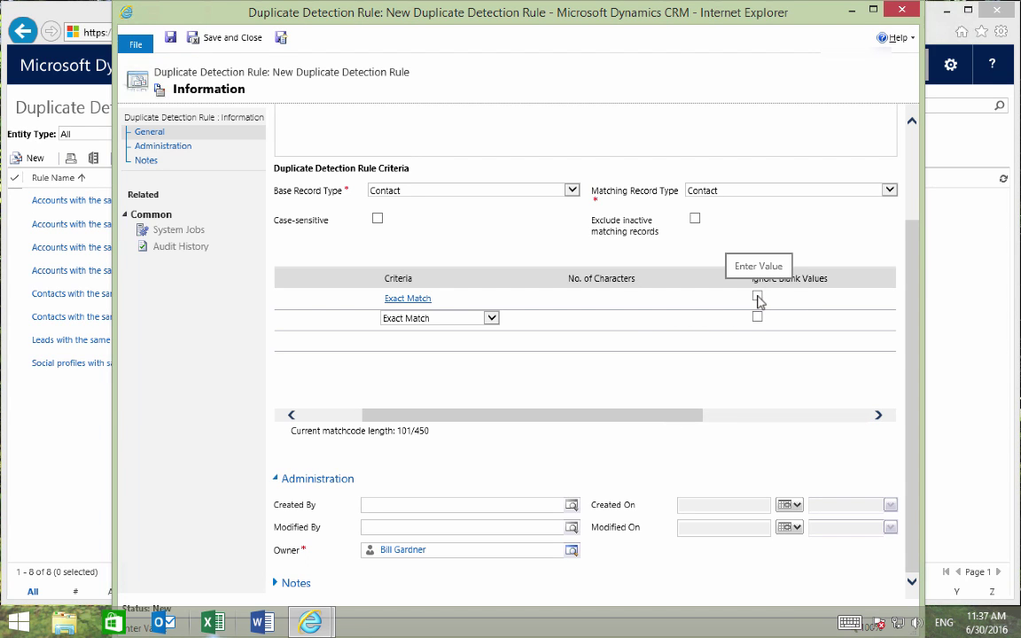
pyautogui.click(757, 294)
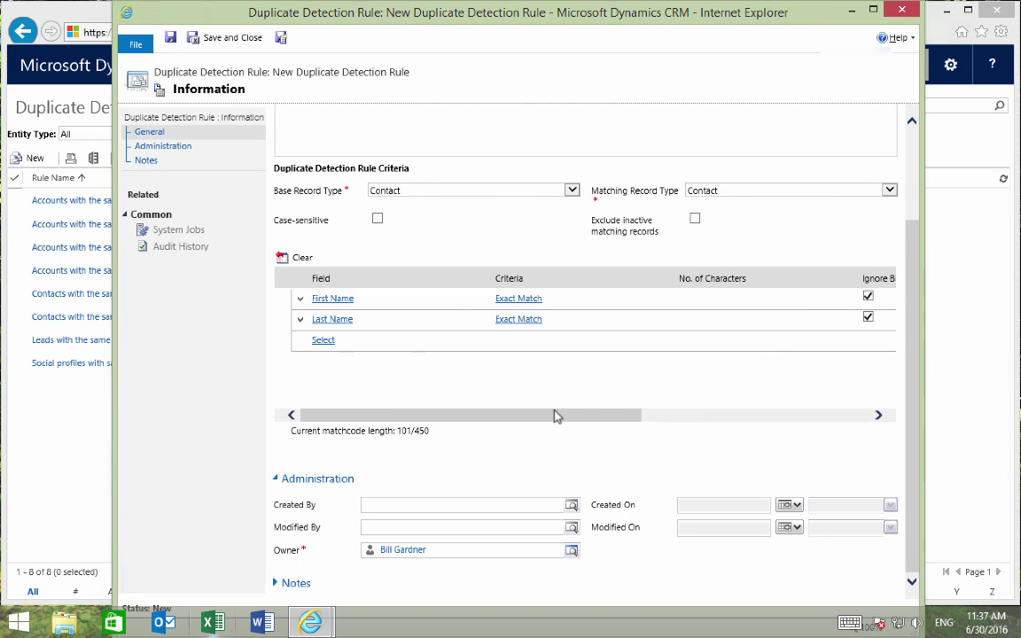
pyautogui.moveTo(298, 546)
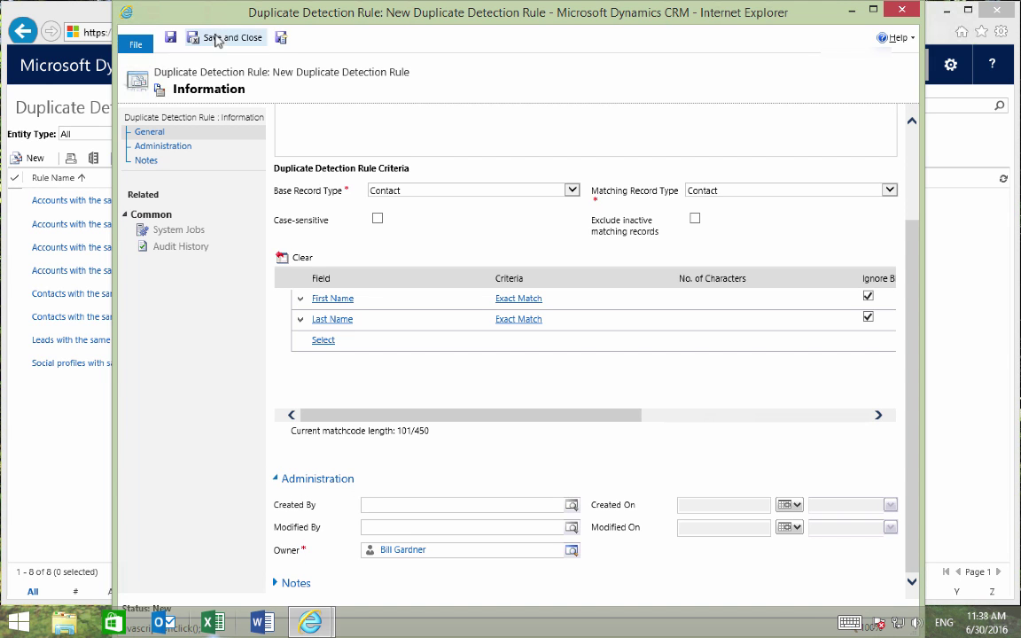
# Step: Save and close the rule, then publish it and confirm with OK
pyautogui.click(225, 37)
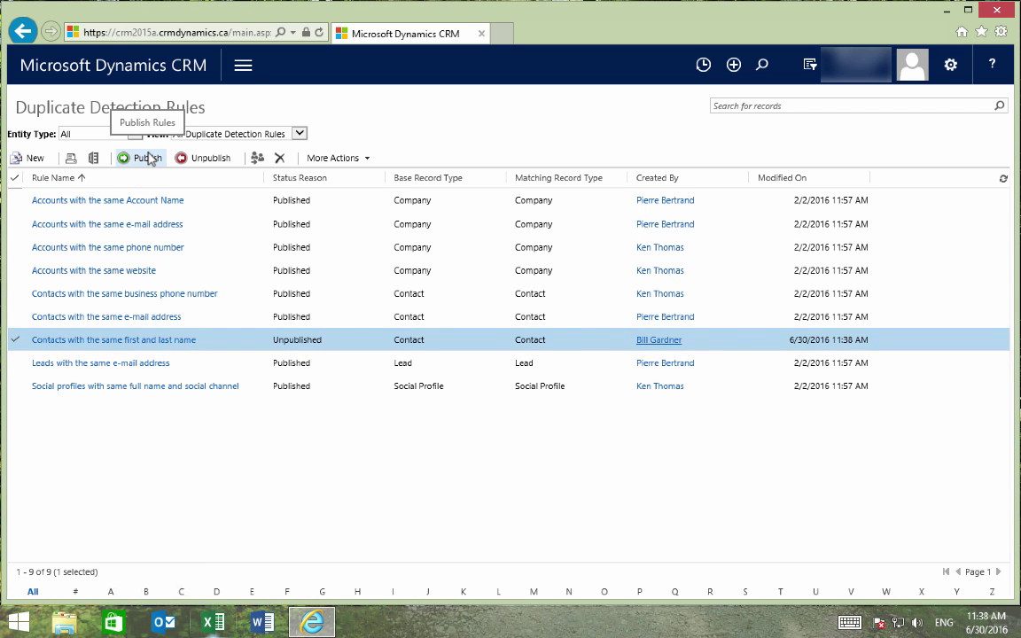
pyautogui.click(139, 157)
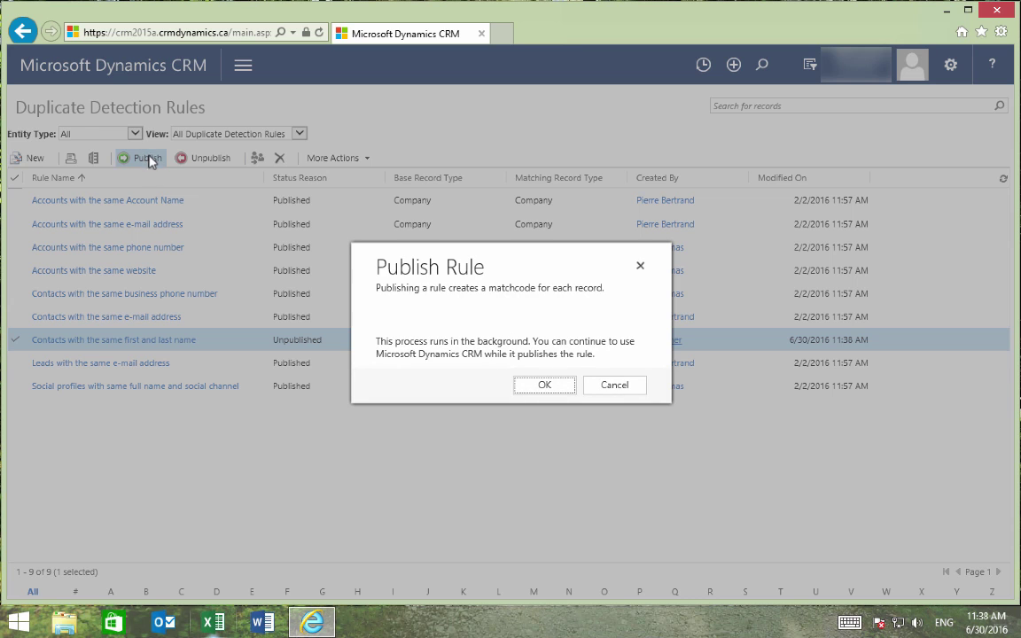
pyautogui.click(542, 385)
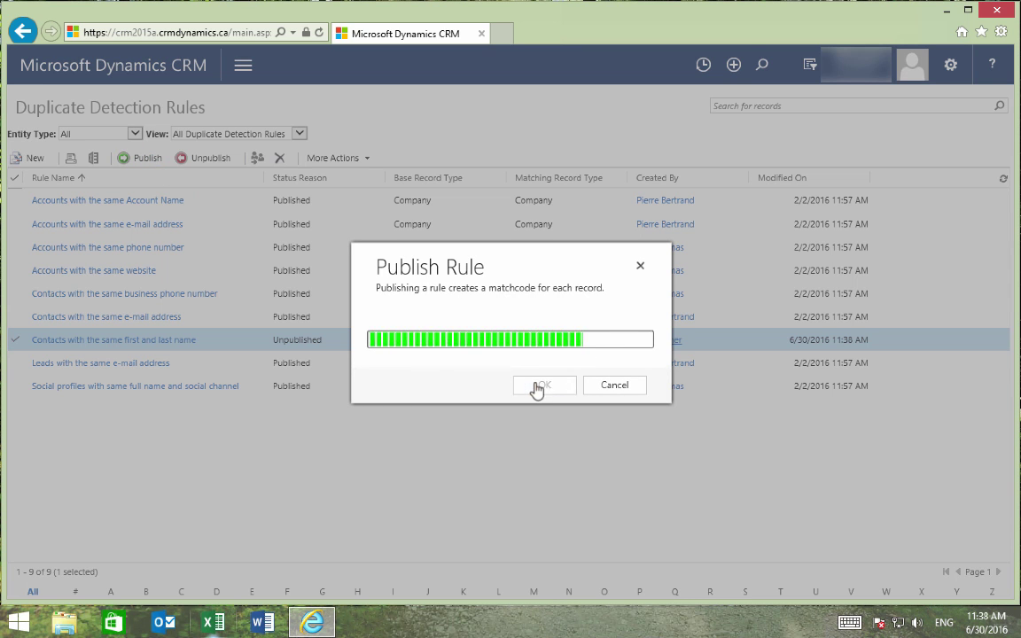
pyautogui.click(542, 385)
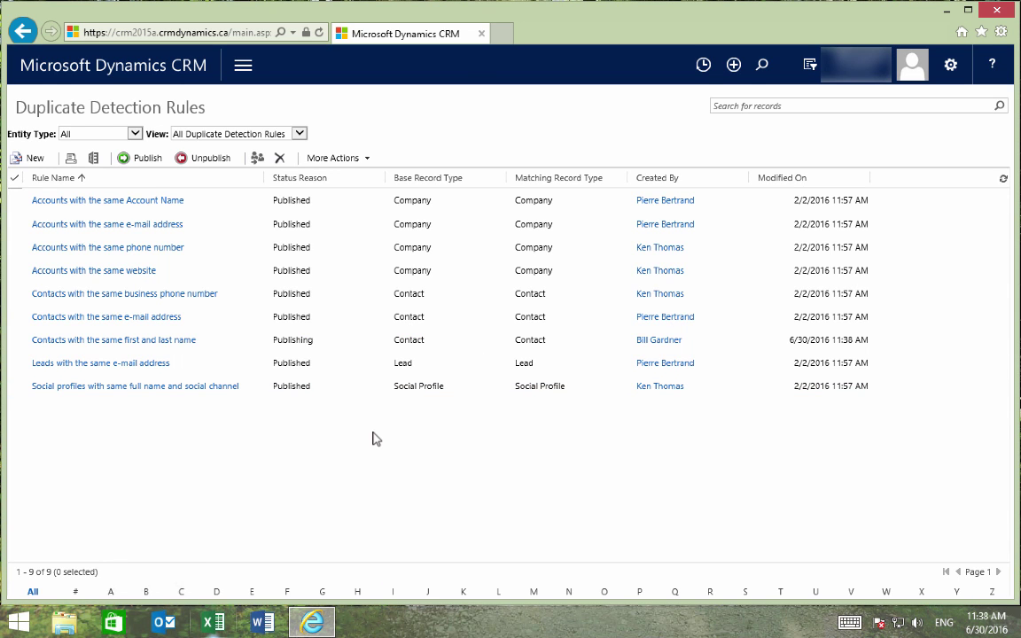